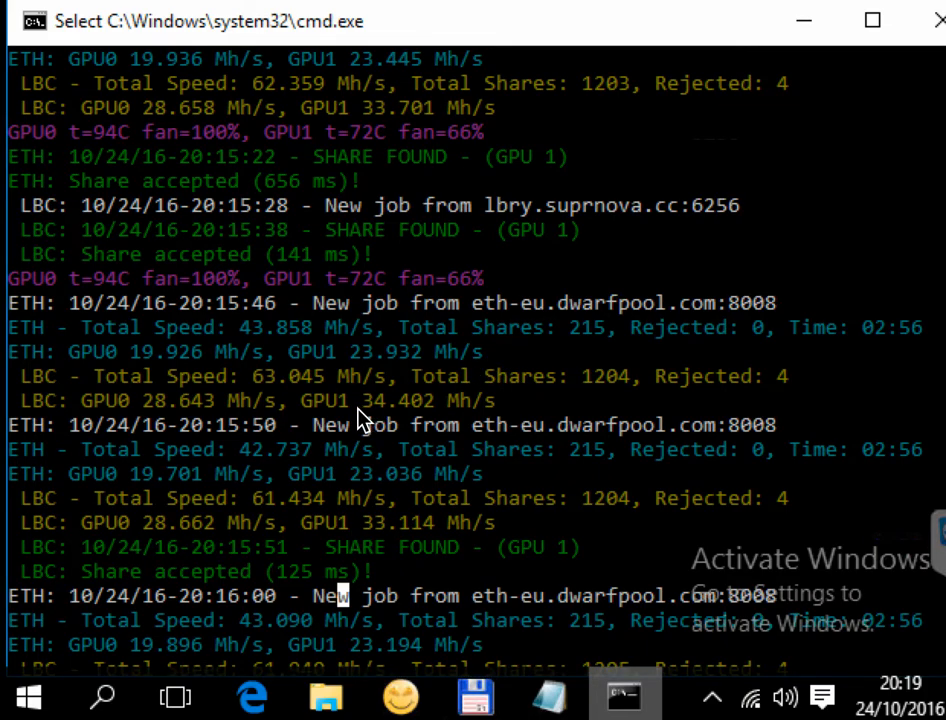
pyautogui.moveTo(78, 243)
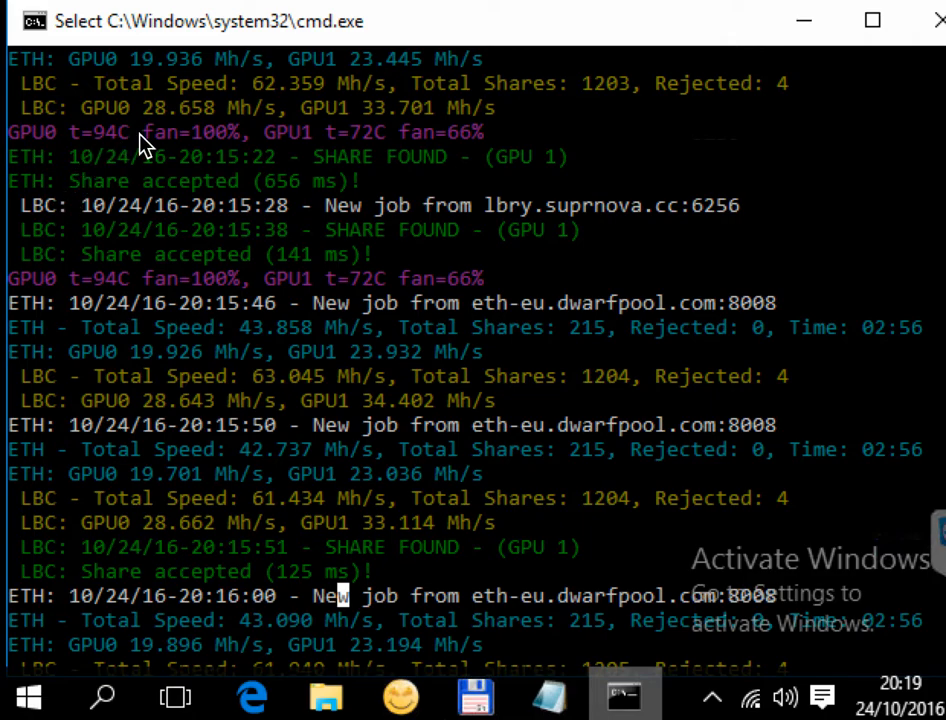
pyautogui.moveTo(135, 140)
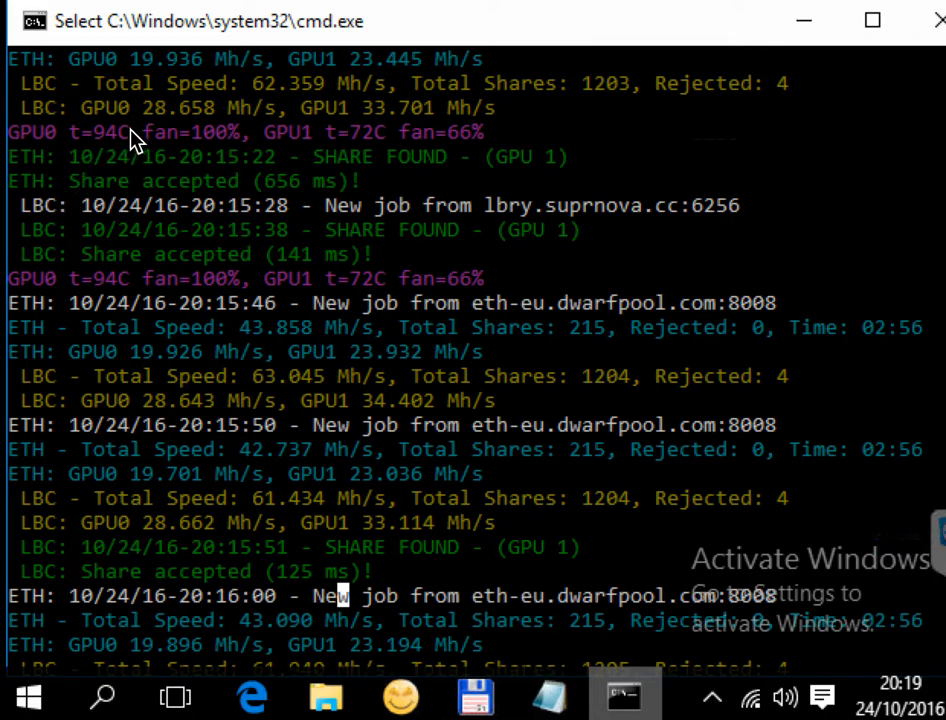
pyautogui.moveTo(38, 110)
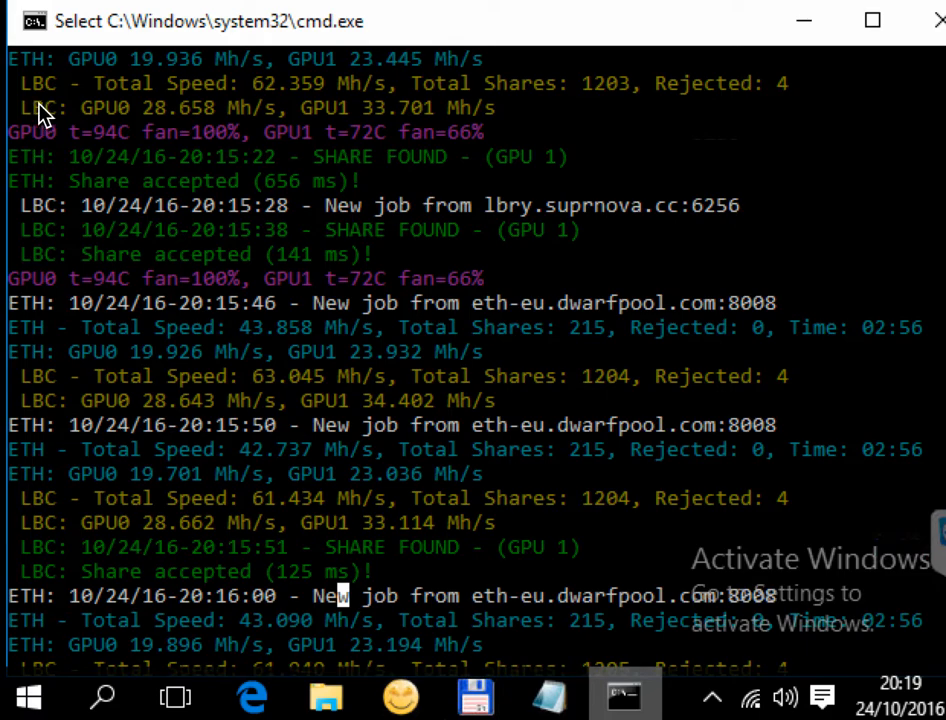
pyautogui.moveTo(52, 213)
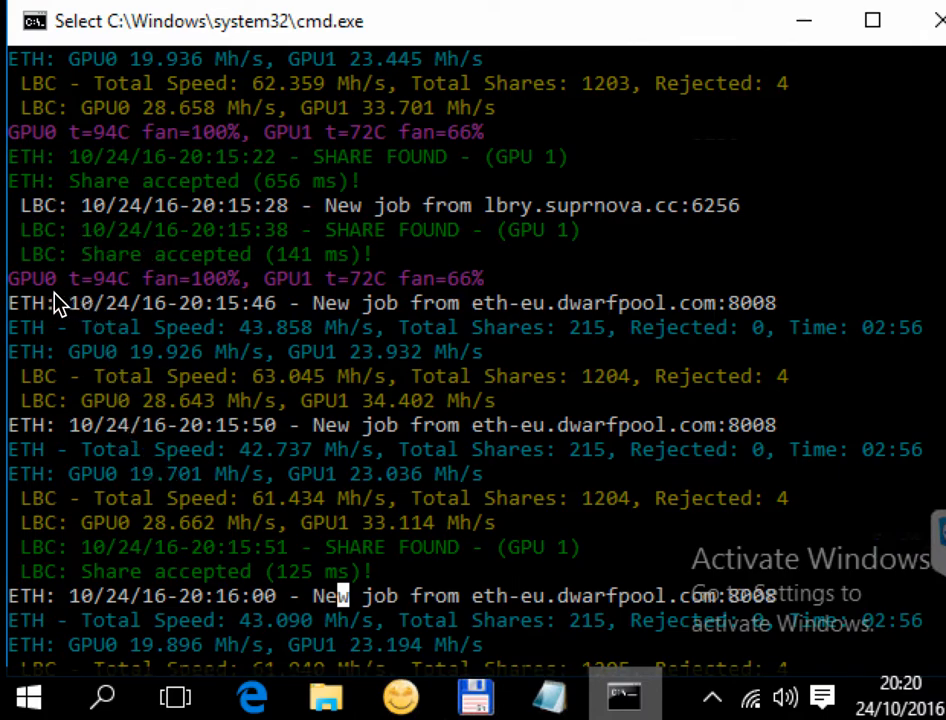
pyautogui.moveTo(308, 297)
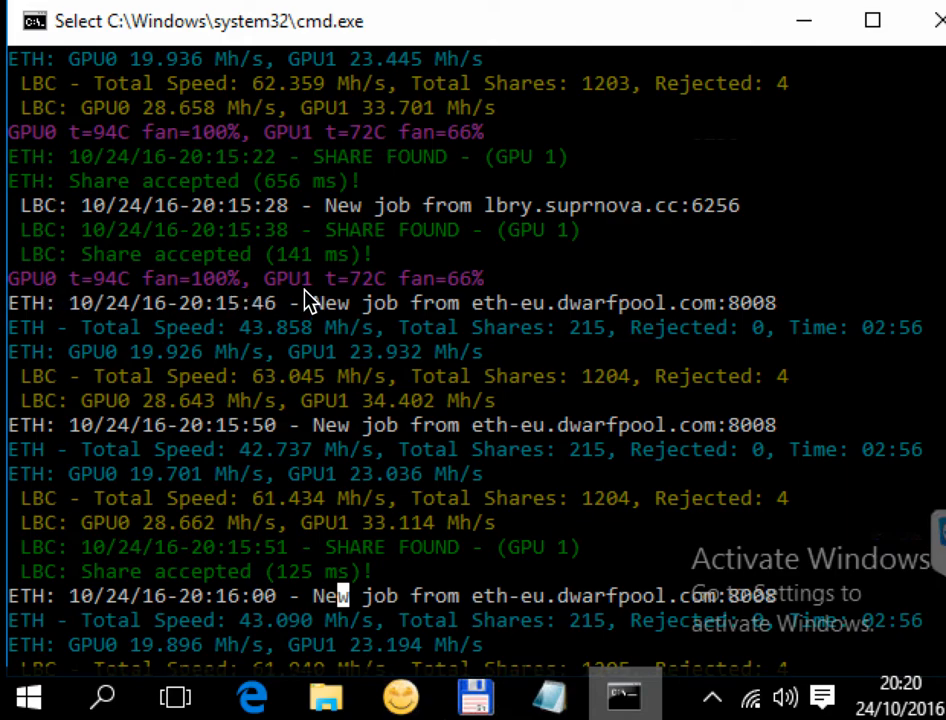
pyautogui.moveTo(135, 298)
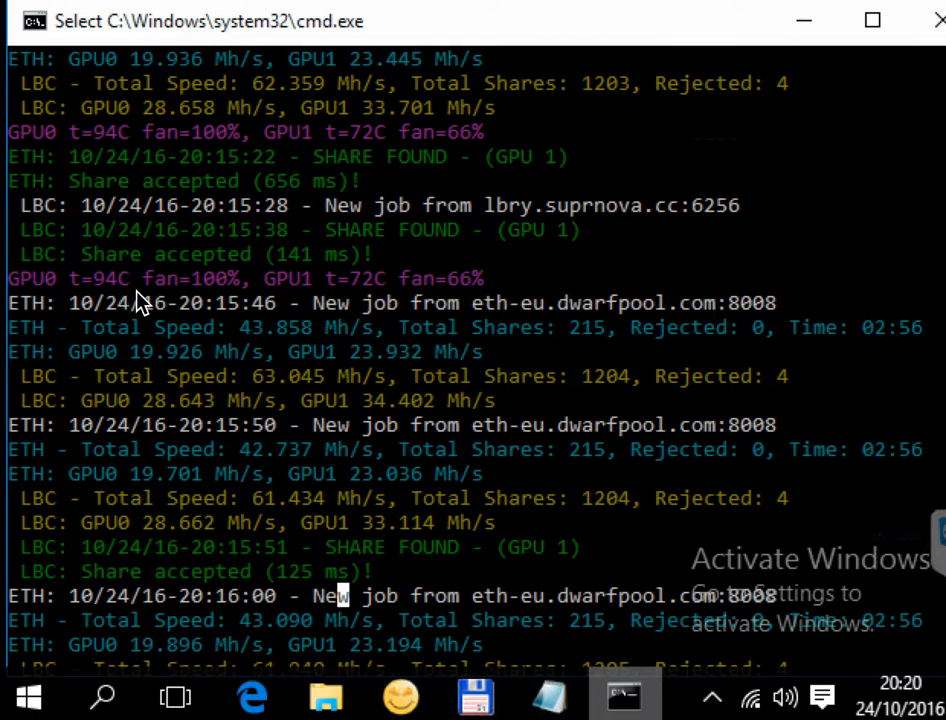
pyautogui.moveTo(380, 295)
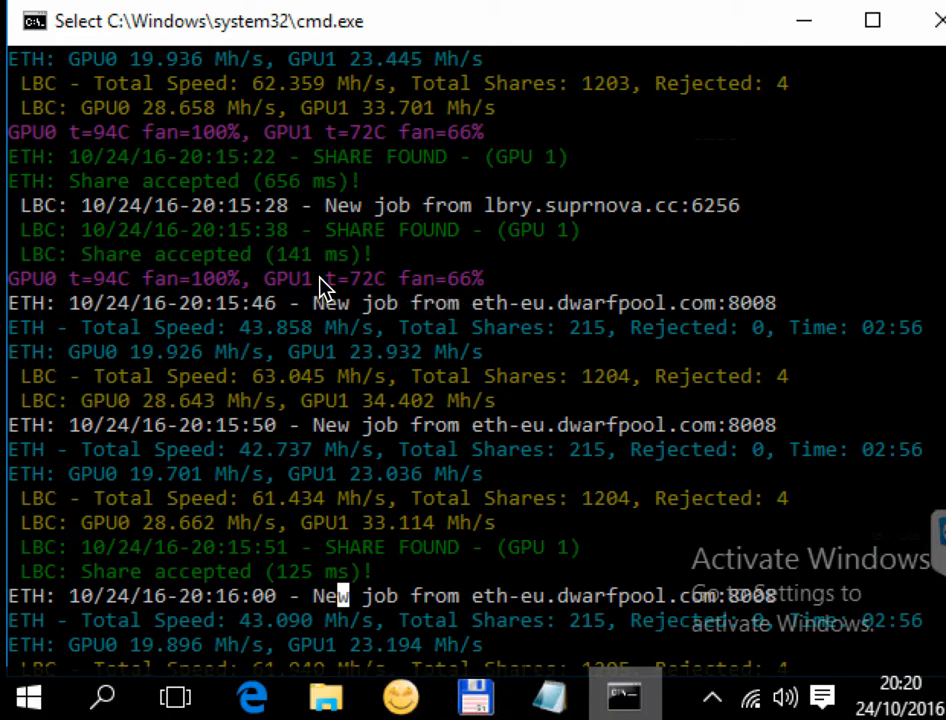
pyautogui.moveTo(205, 295)
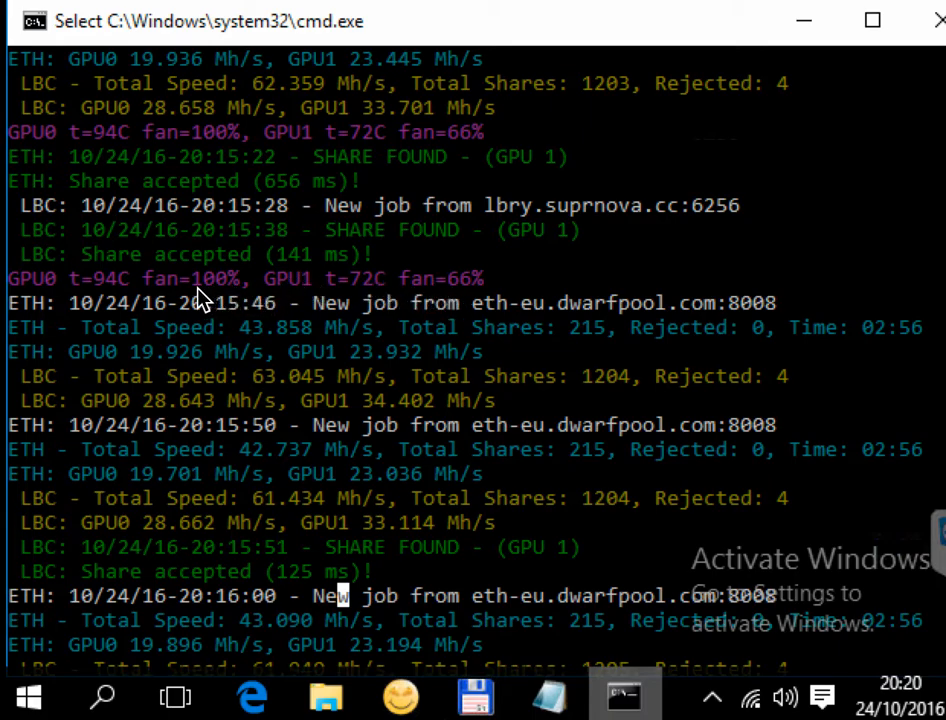
pyautogui.moveTo(228, 302)
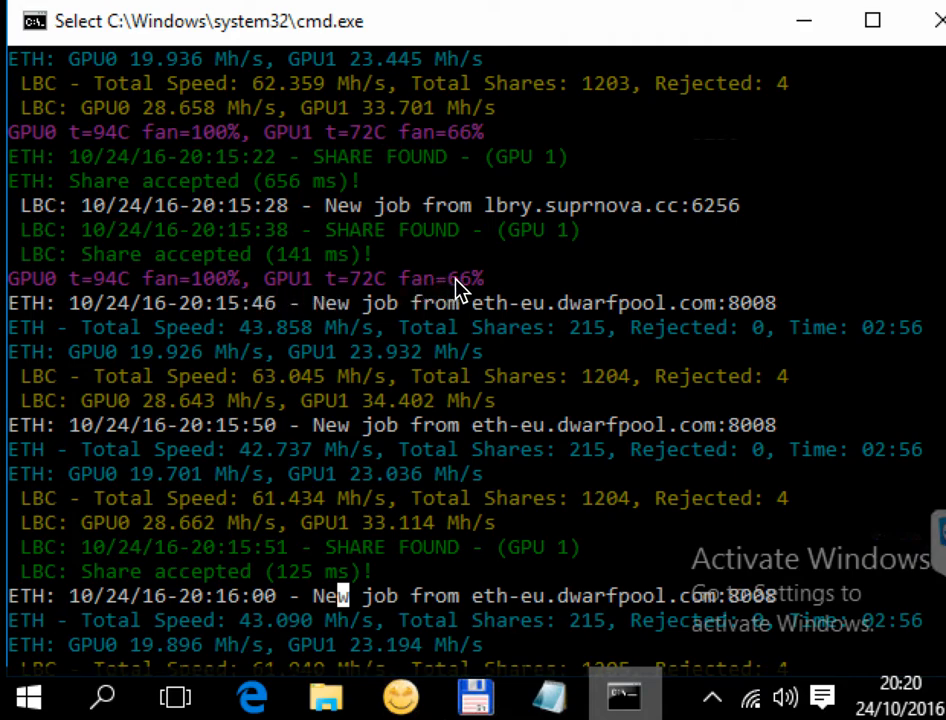
pyautogui.moveTo(125, 303)
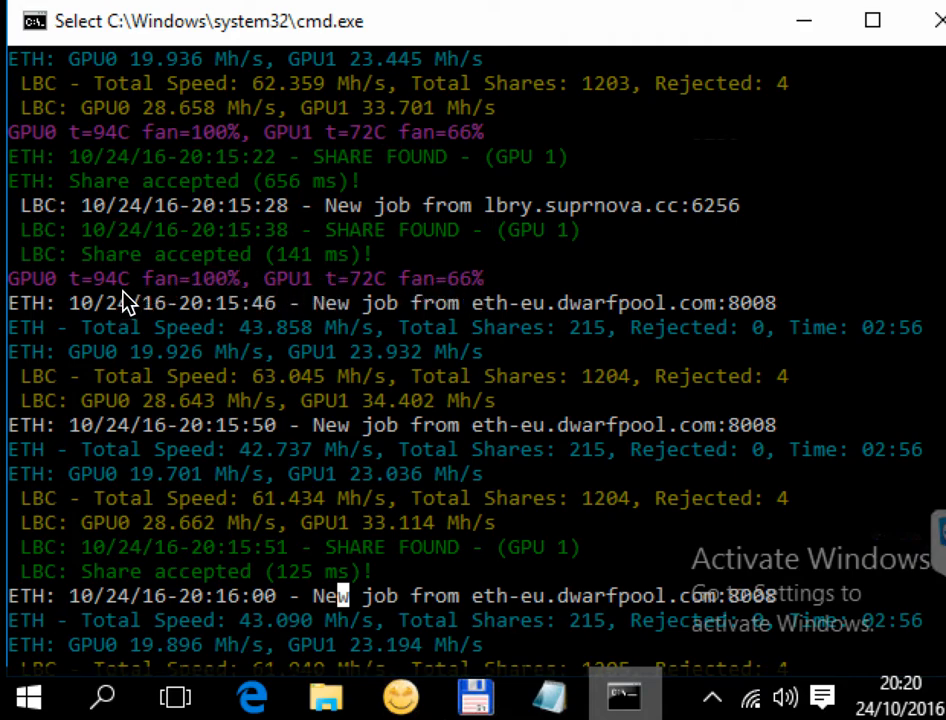
pyautogui.moveTo(620, 305)
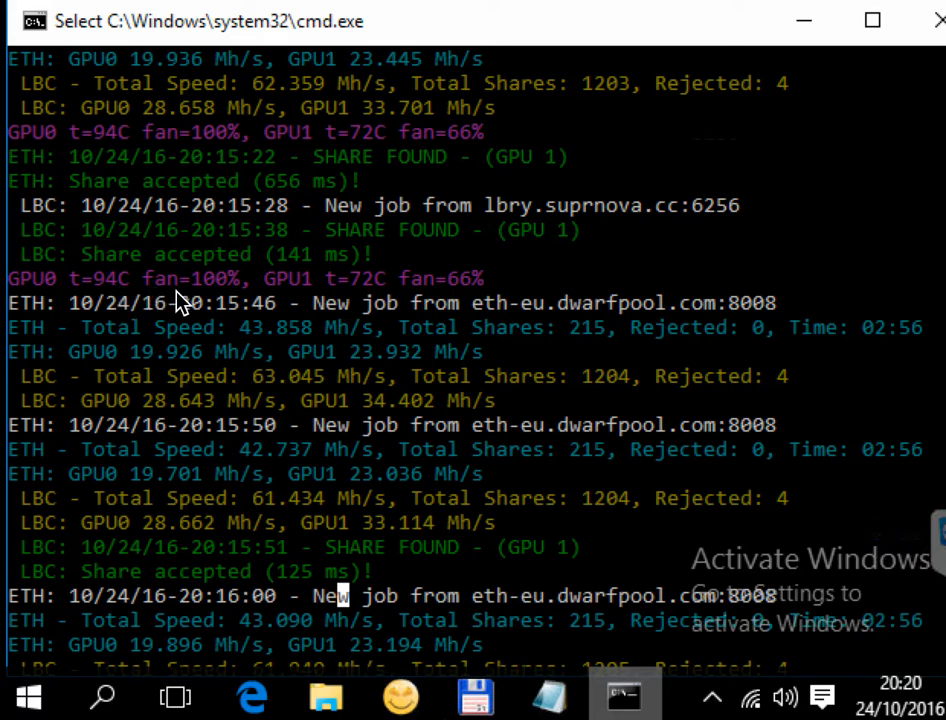
pyautogui.moveTo(345, 300)
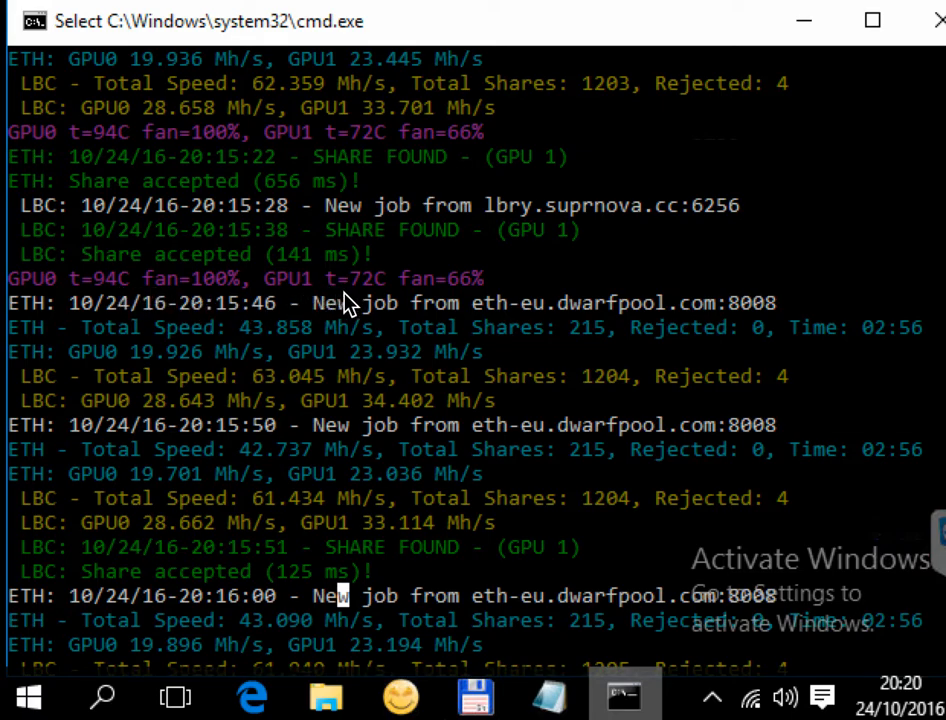
pyautogui.moveTo(478, 238)
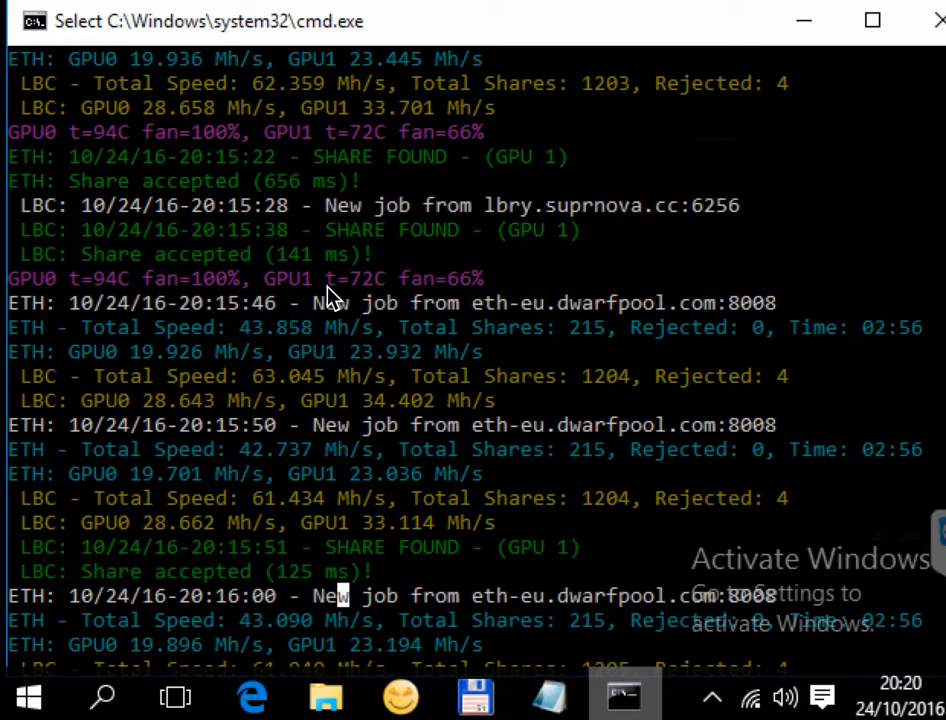
pyautogui.moveTo(88, 308)
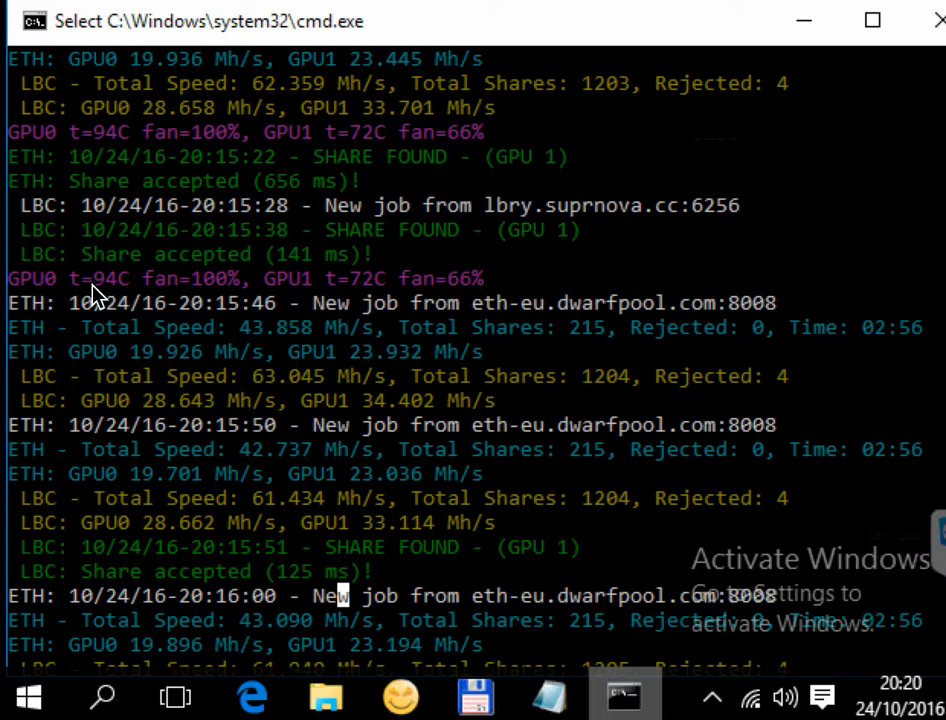
pyautogui.moveTo(158, 297)
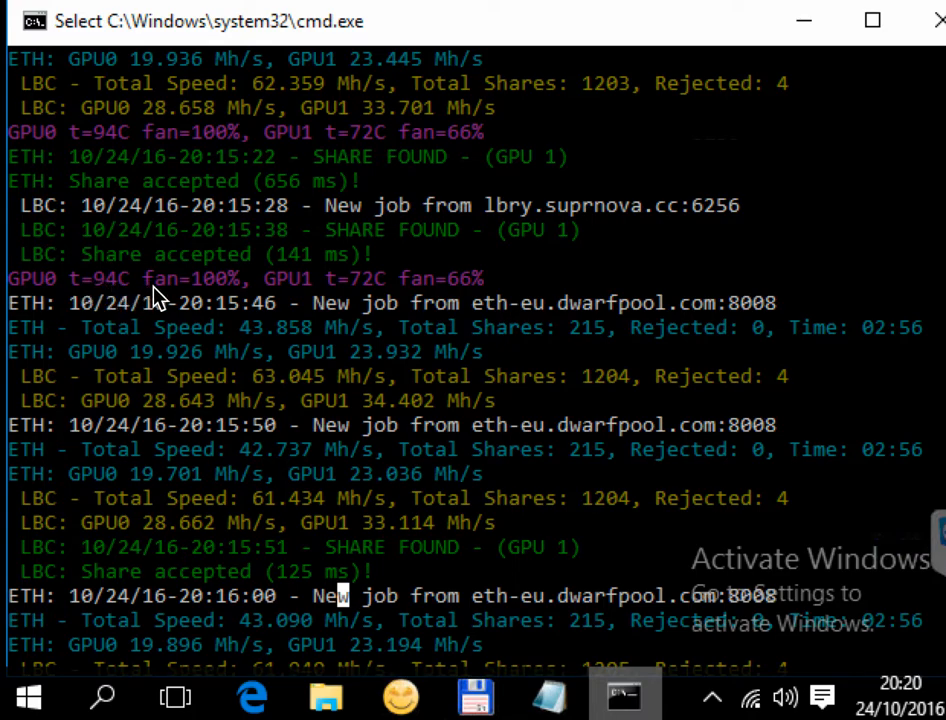
pyautogui.moveTo(210, 550)
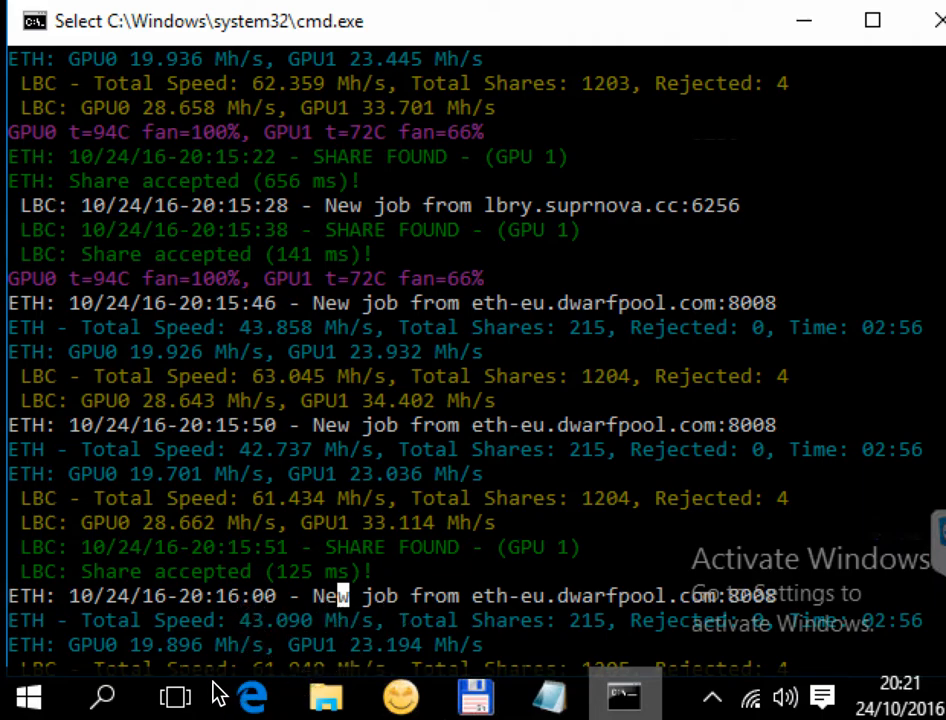
pyautogui.moveTo(280, 600)
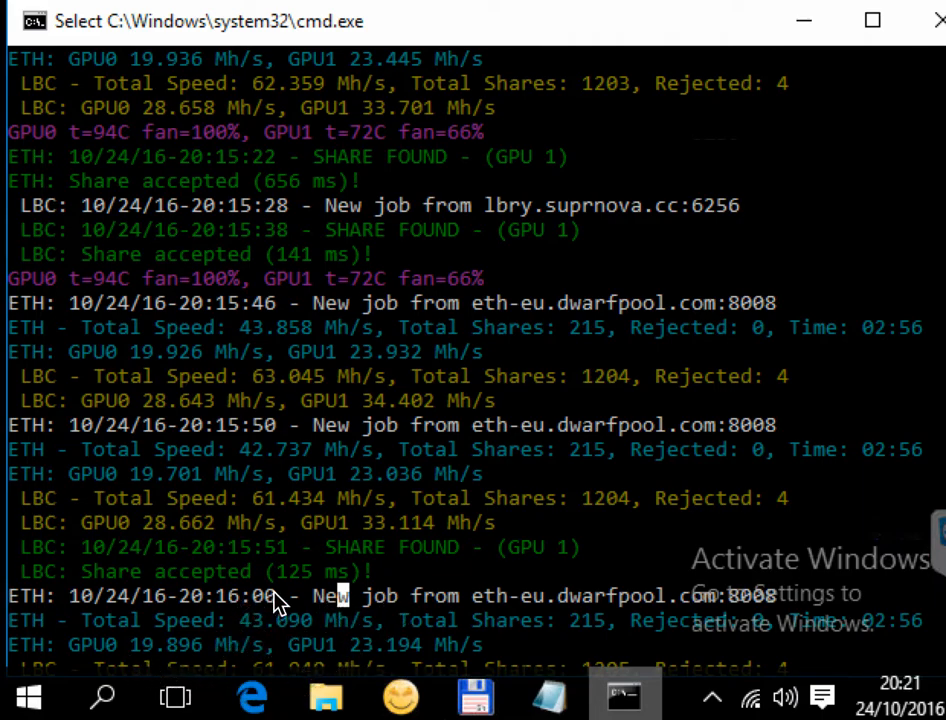
pyautogui.moveTo(195, 665)
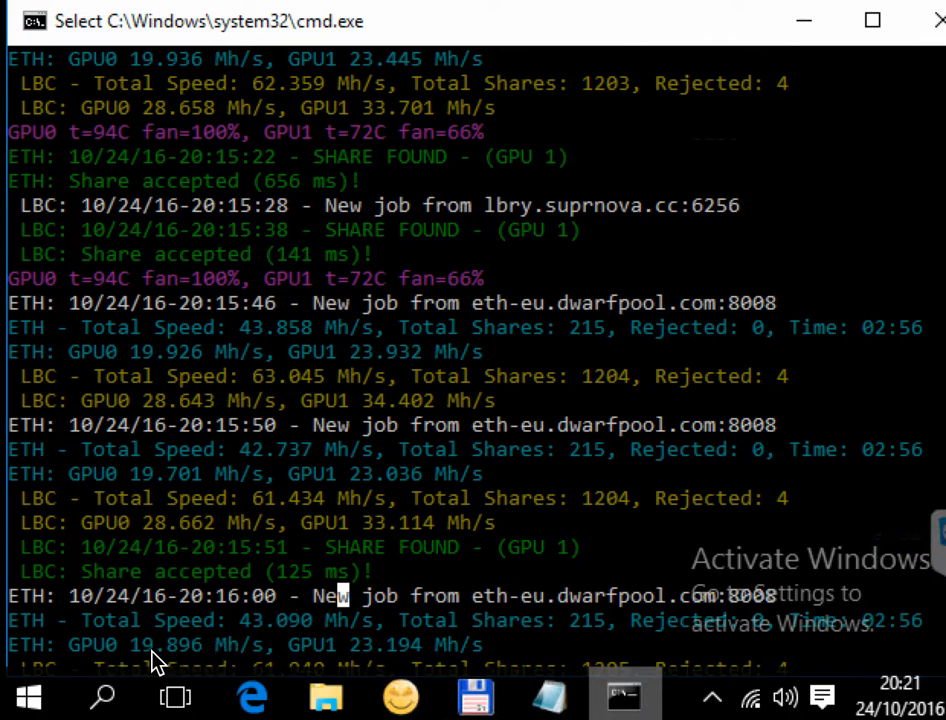
pyautogui.moveTo(375, 658)
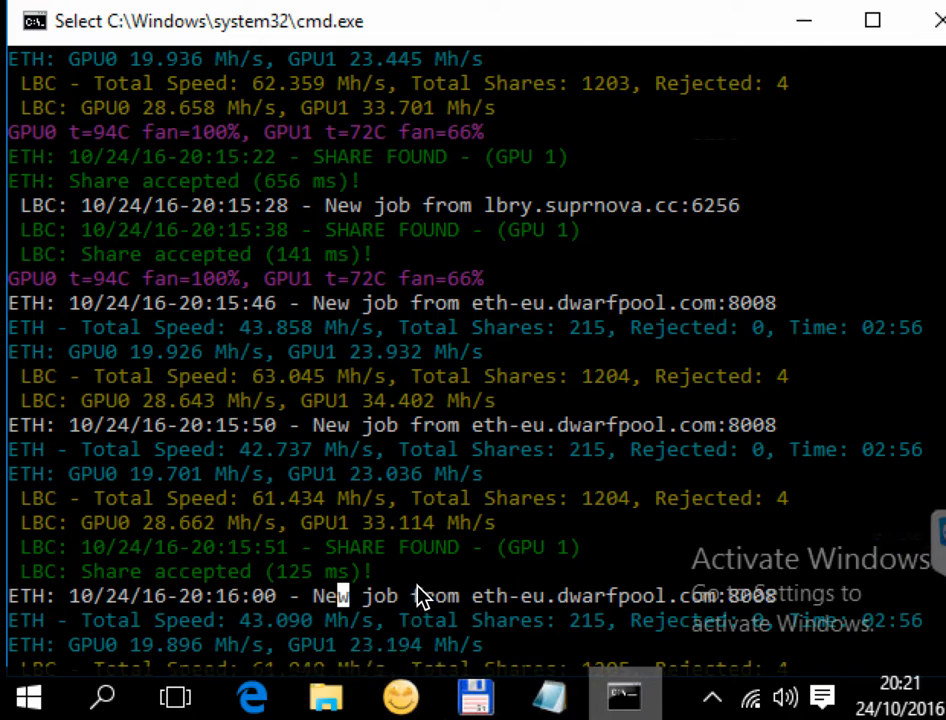
pyautogui.moveTo(55, 345)
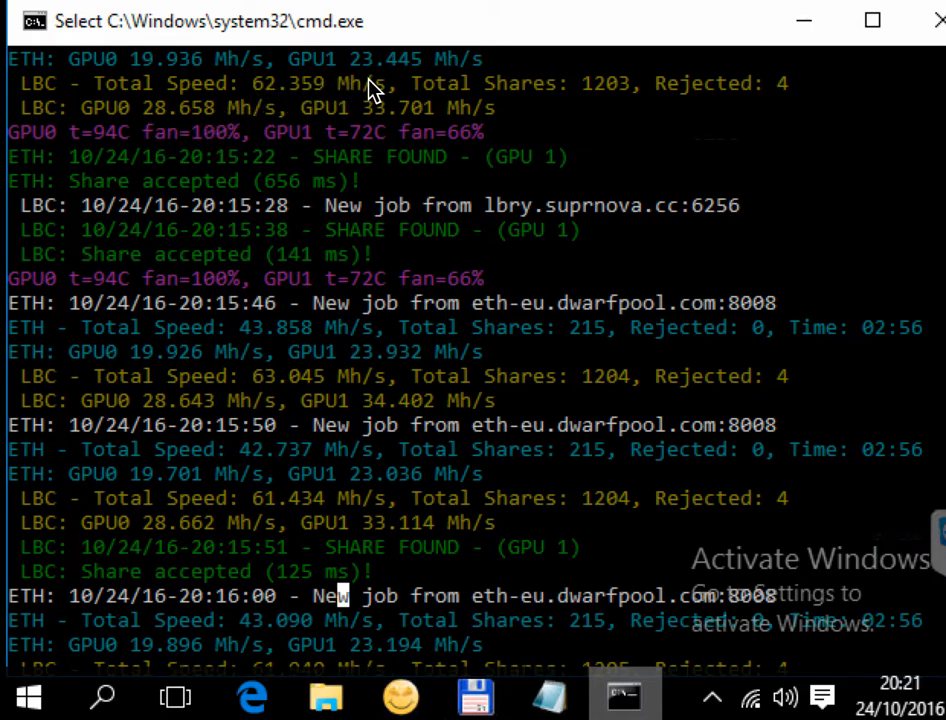
pyautogui.moveTo(432, 205)
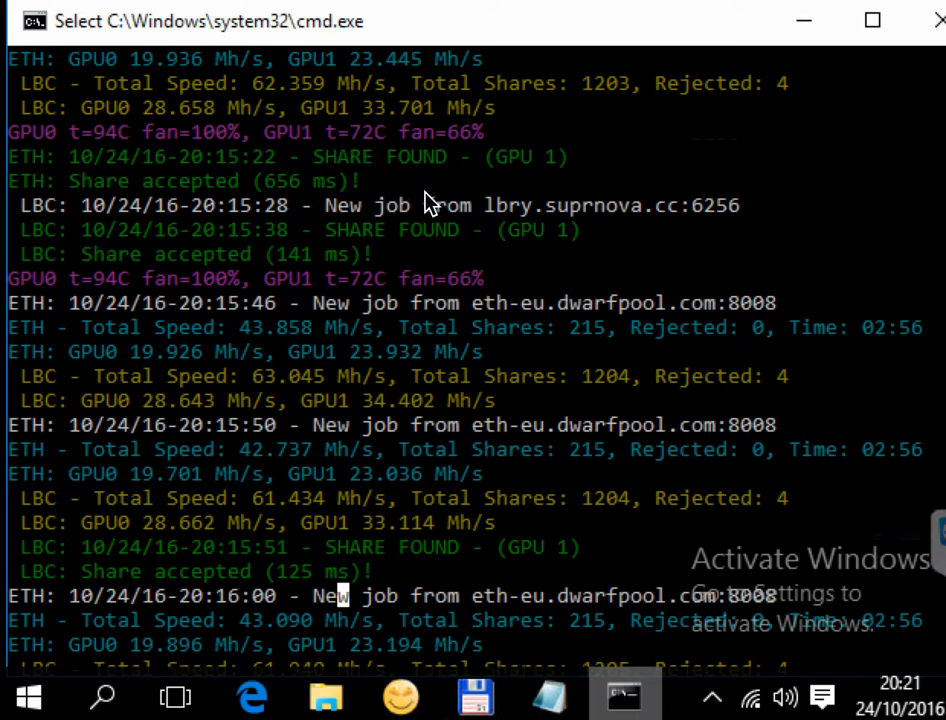
pyautogui.moveTo(310, 472)
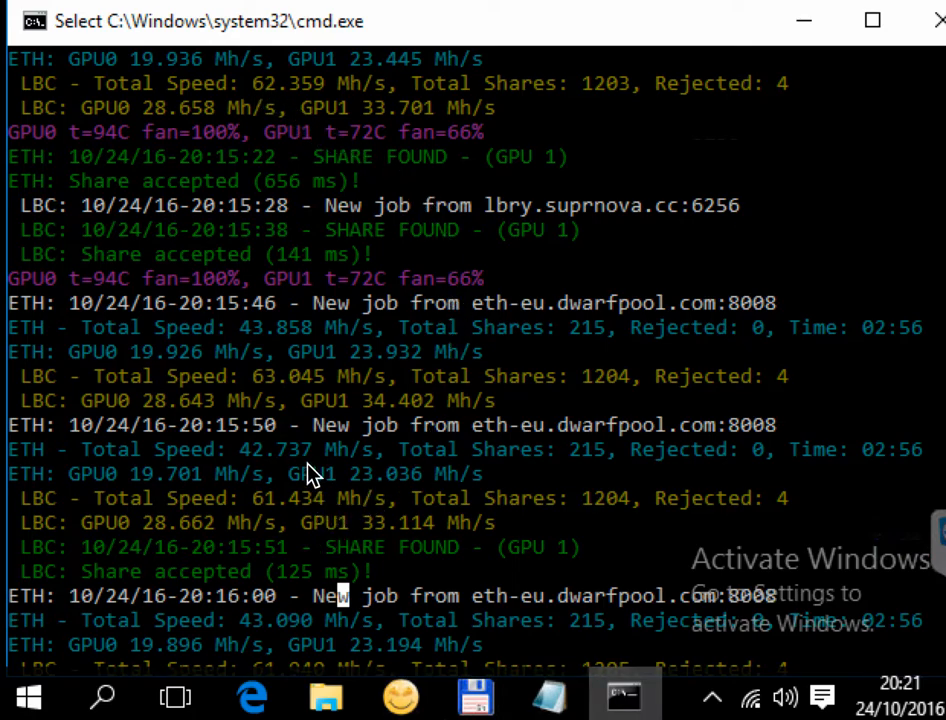
pyautogui.moveTo(205, 265)
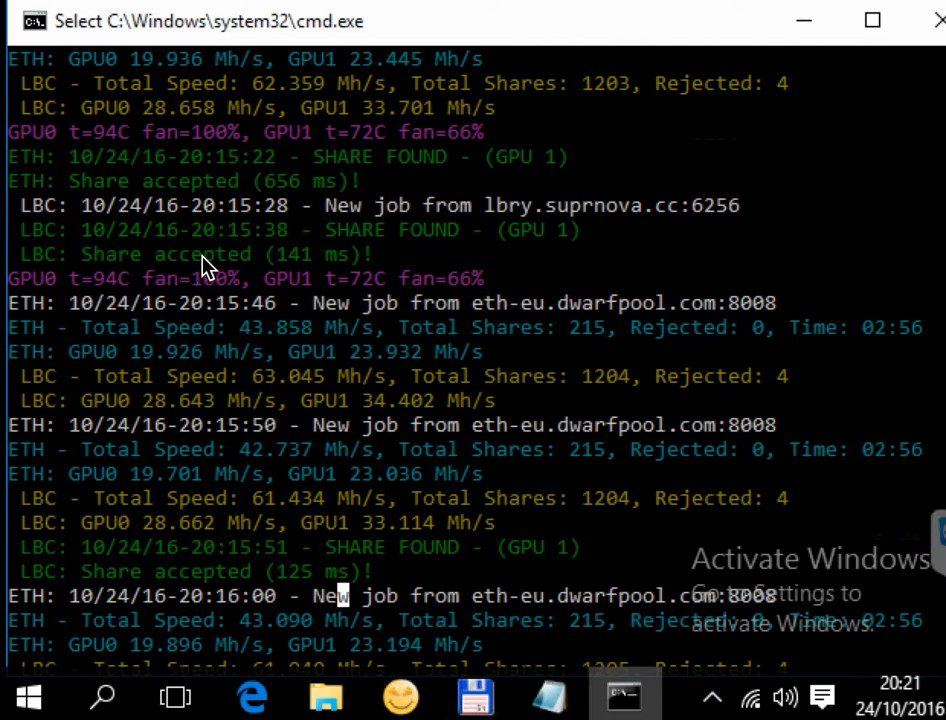
pyautogui.moveTo(233, 135)
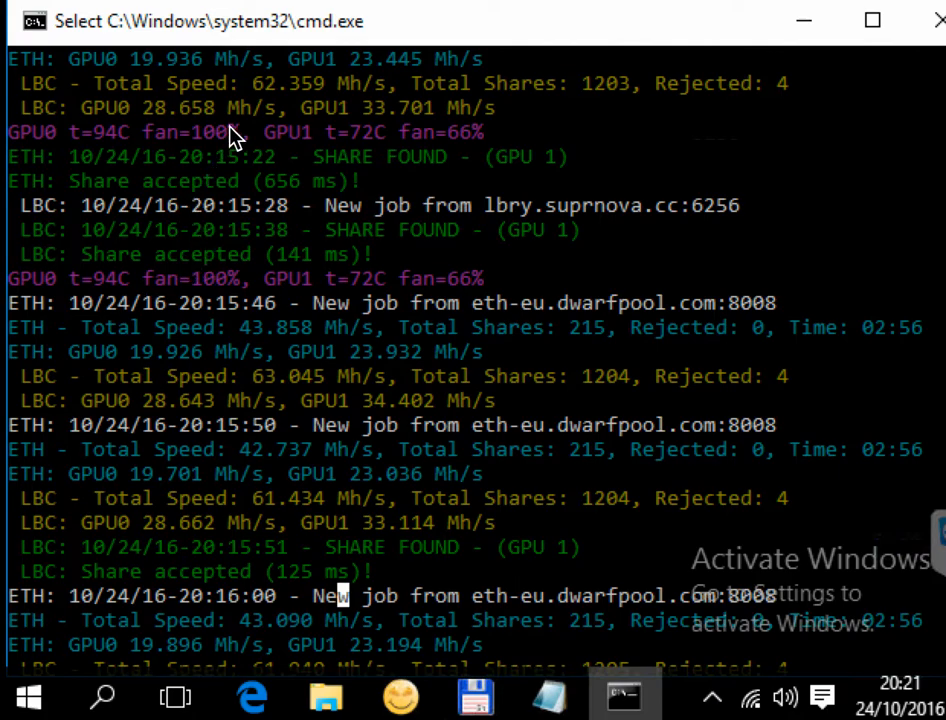